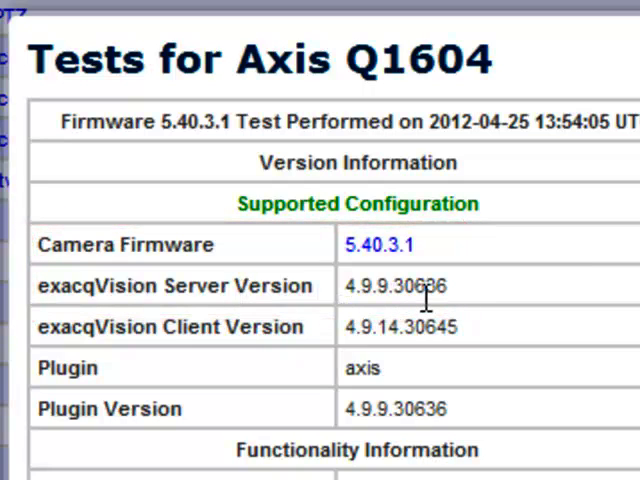
pyautogui.scroll(-3)
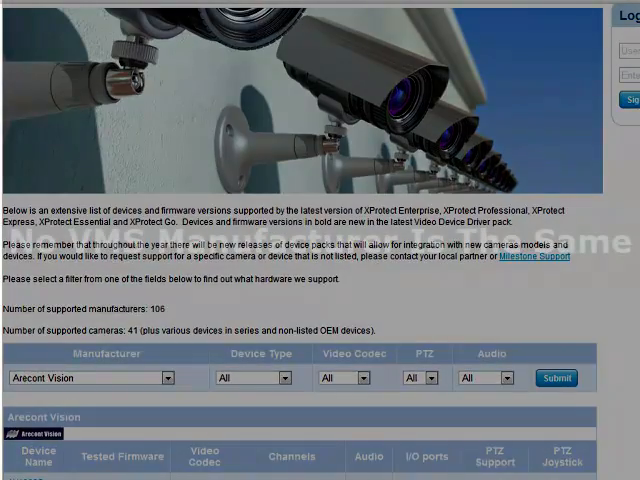
pyautogui.scroll(-3)
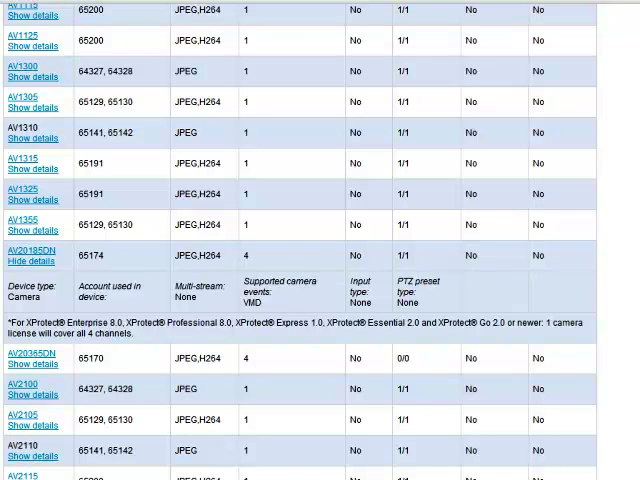
pyautogui.moveTo(318, 85)
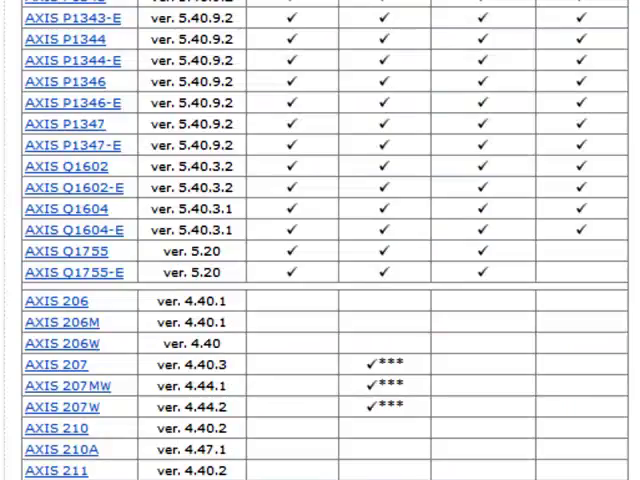
pyautogui.scroll(3)
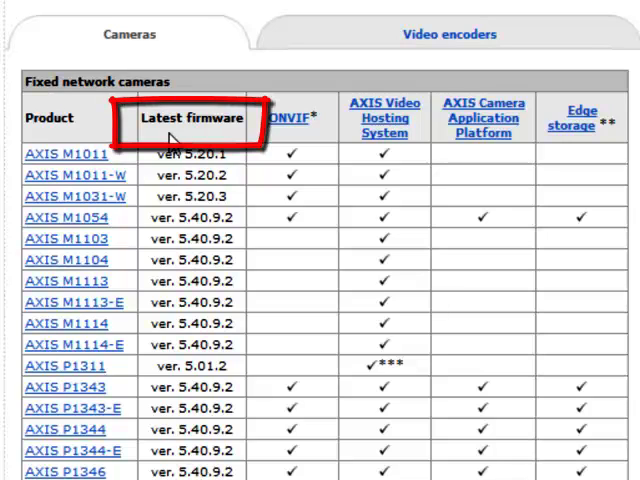
pyautogui.scroll(-3)
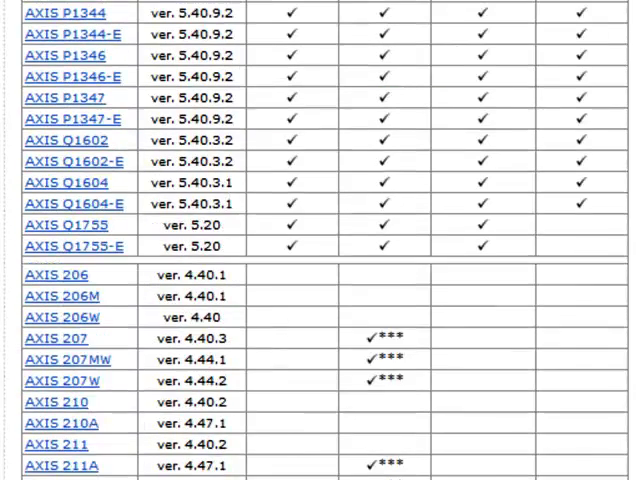
pyautogui.scroll(-3)
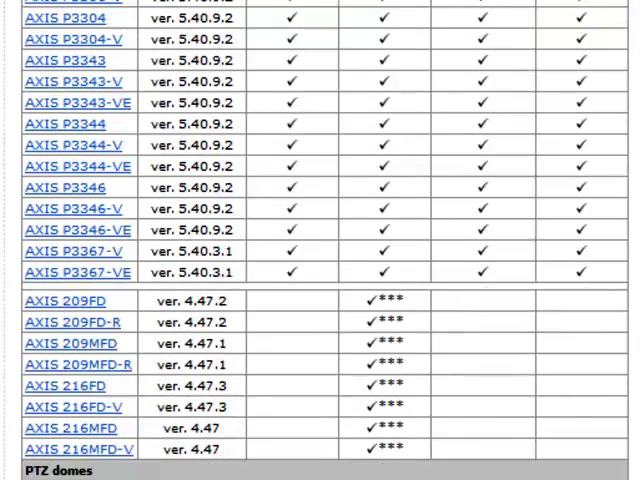
pyautogui.scroll(-3)
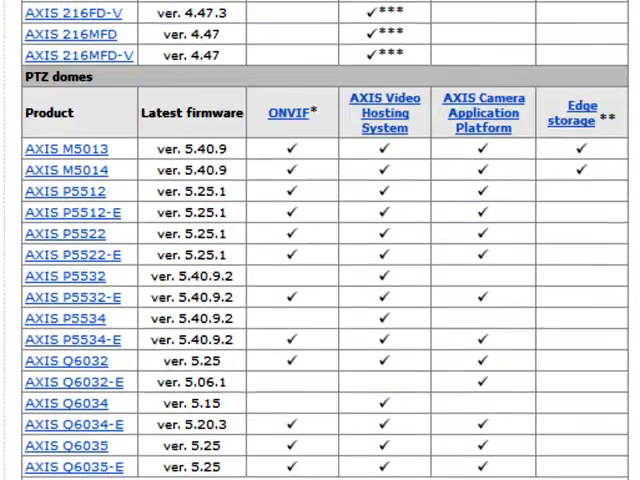
pyautogui.scroll(-3)
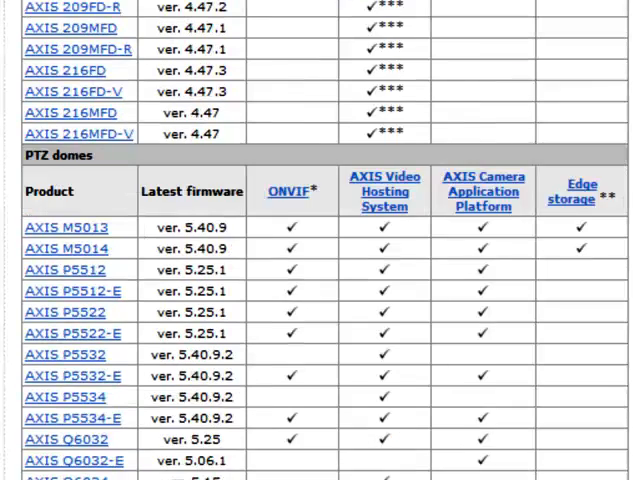
pyautogui.scroll(-3)
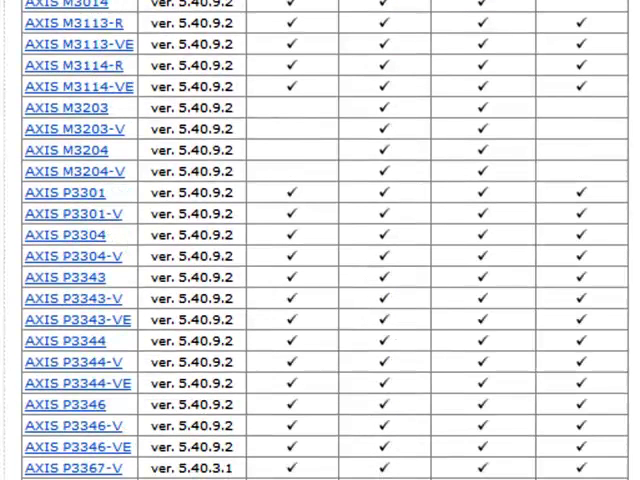
pyautogui.scroll(3)
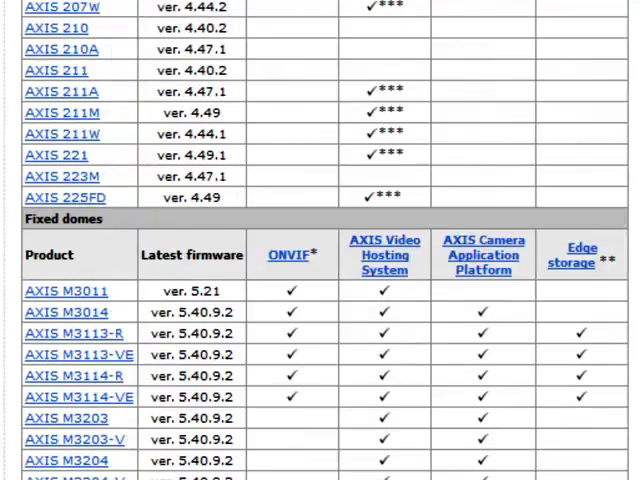
pyautogui.scroll(-3)
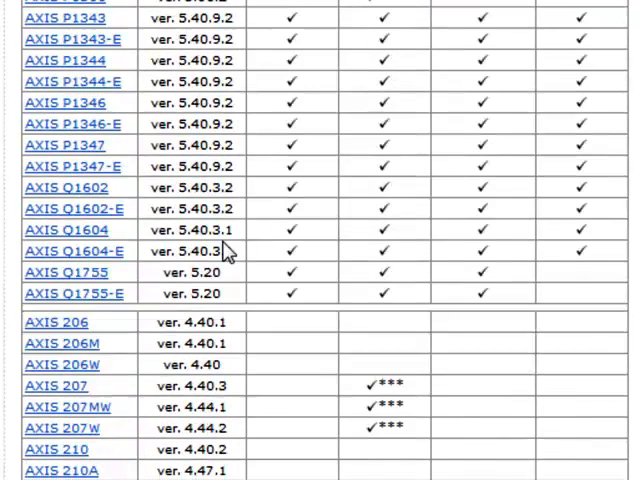
pyautogui.moveTo(232, 250)
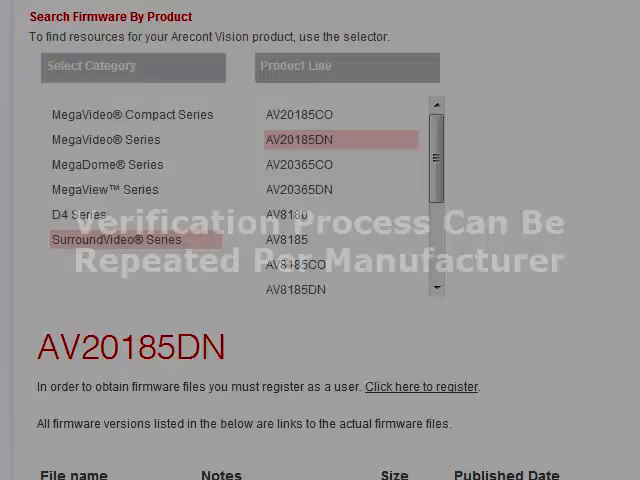
pyautogui.scroll(-3)
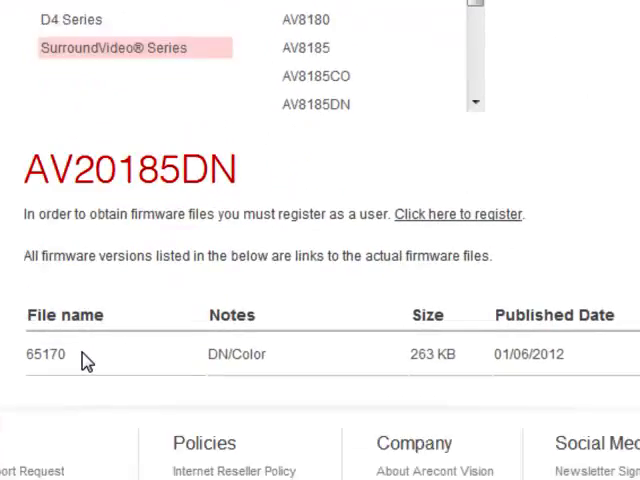
pyautogui.scroll(-3)
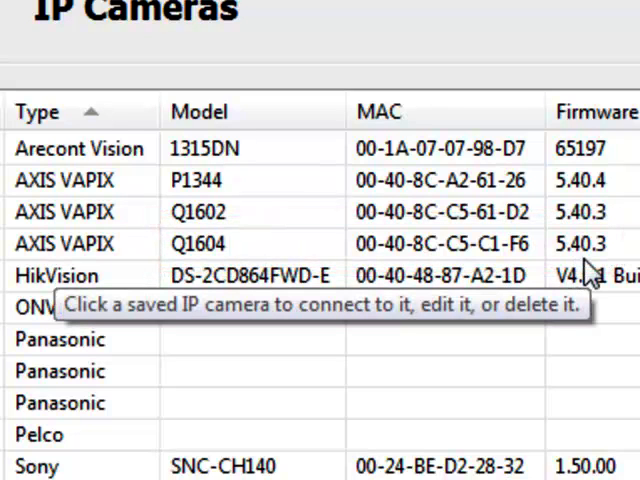
pyautogui.moveTo(585, 275)
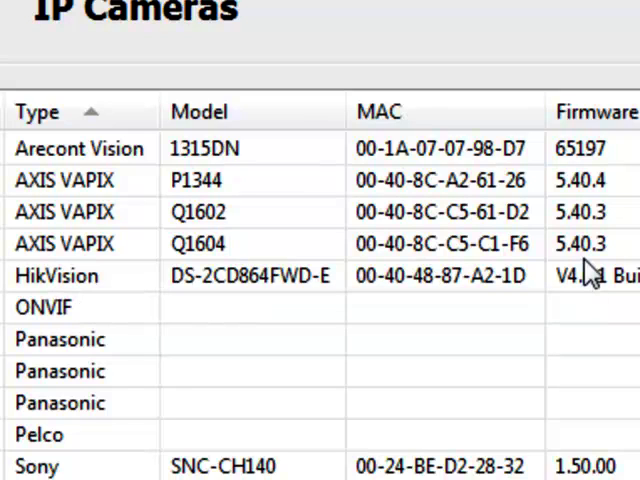